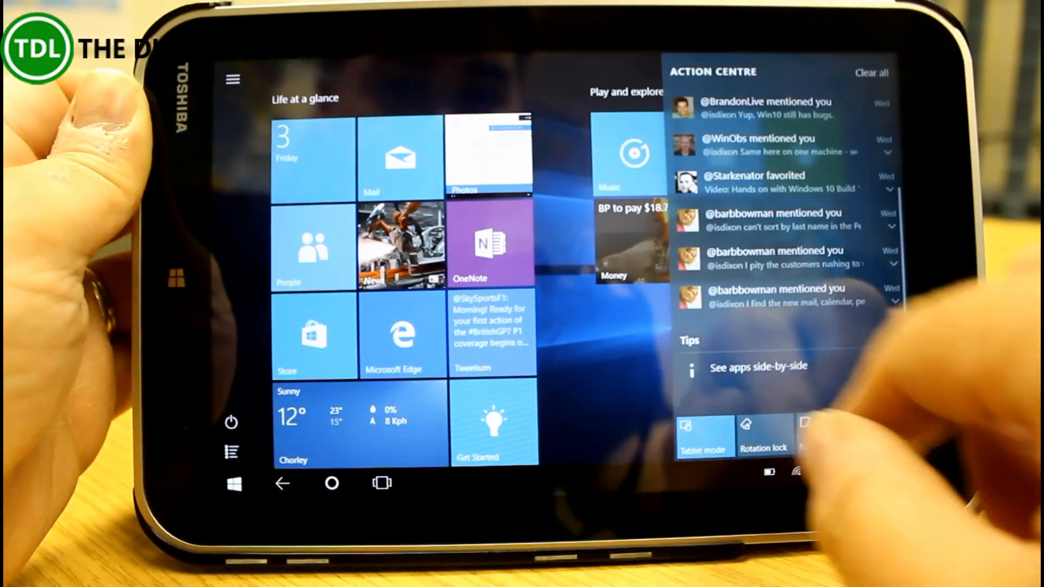
Expand the quick action tiles, then dismiss the Action Centre to reveal the Start screen.
scroll(down, 3)
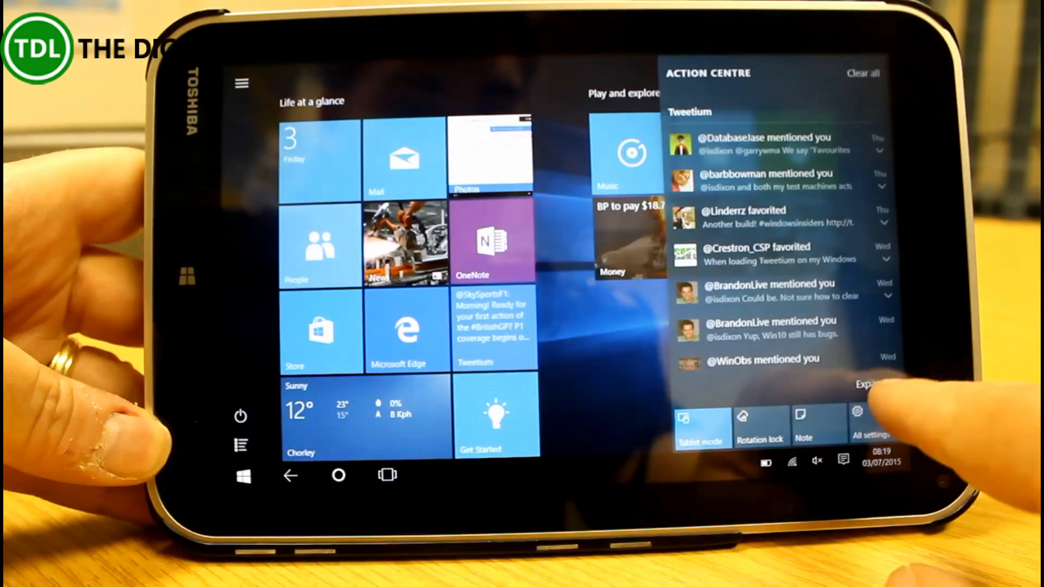
click(869, 385)
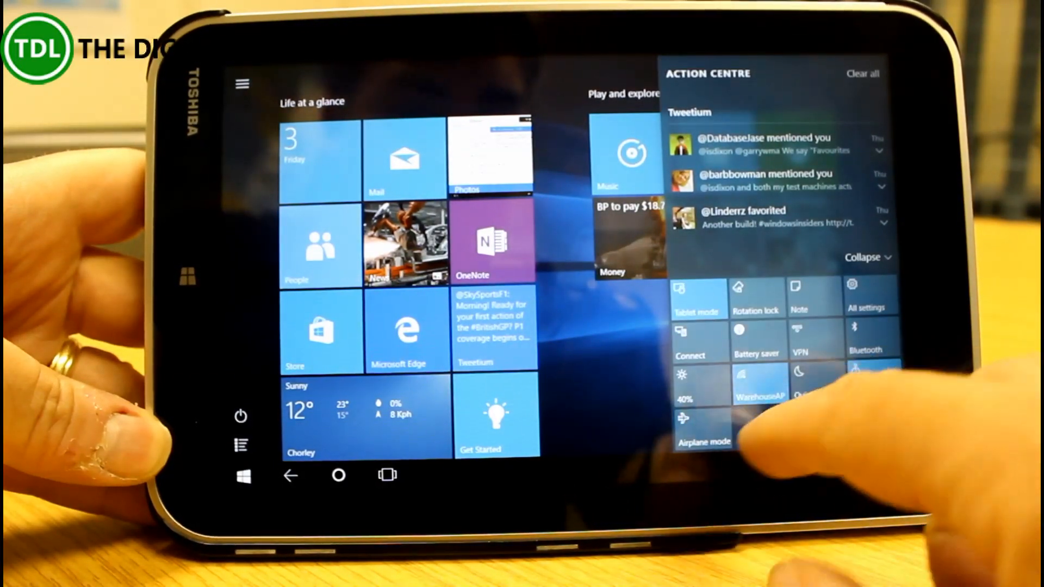
click(685, 383)
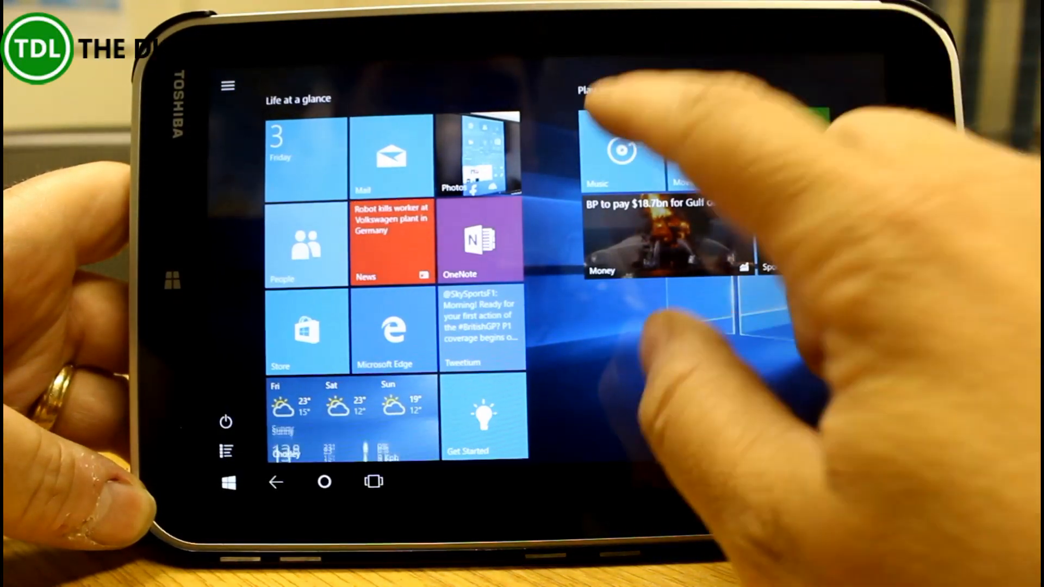
click(622, 152)
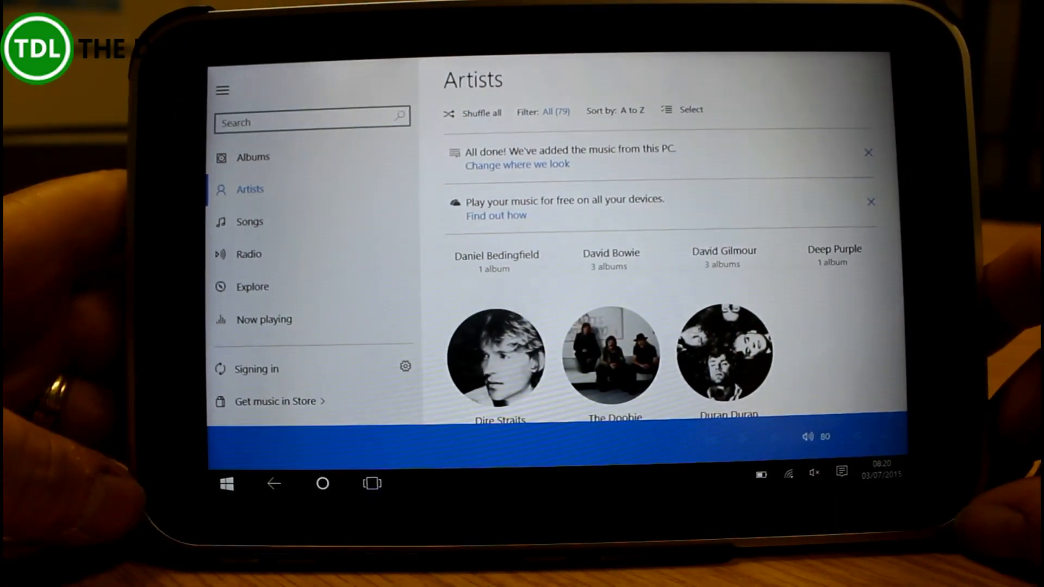
click(227, 483)
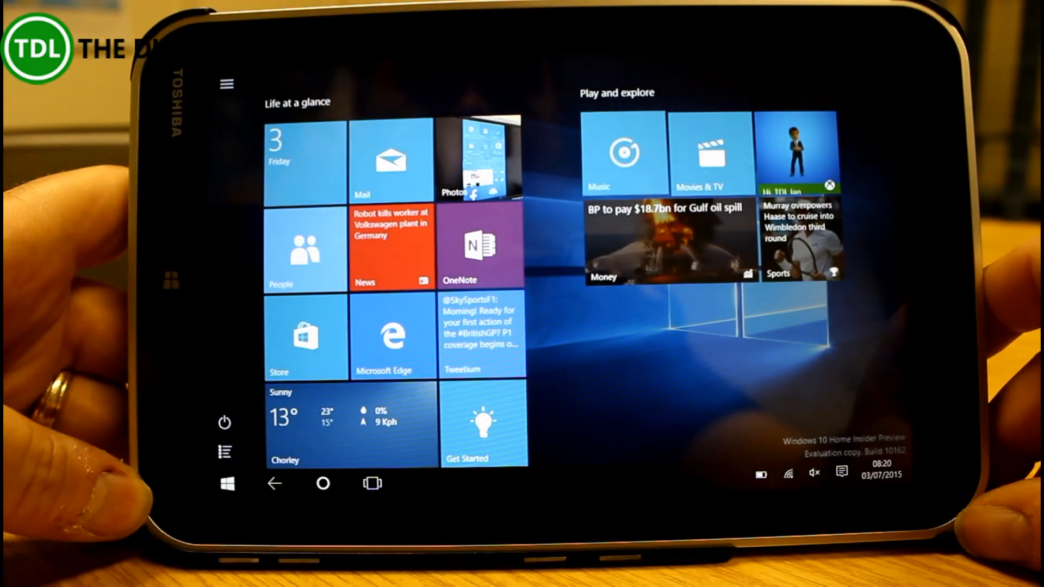